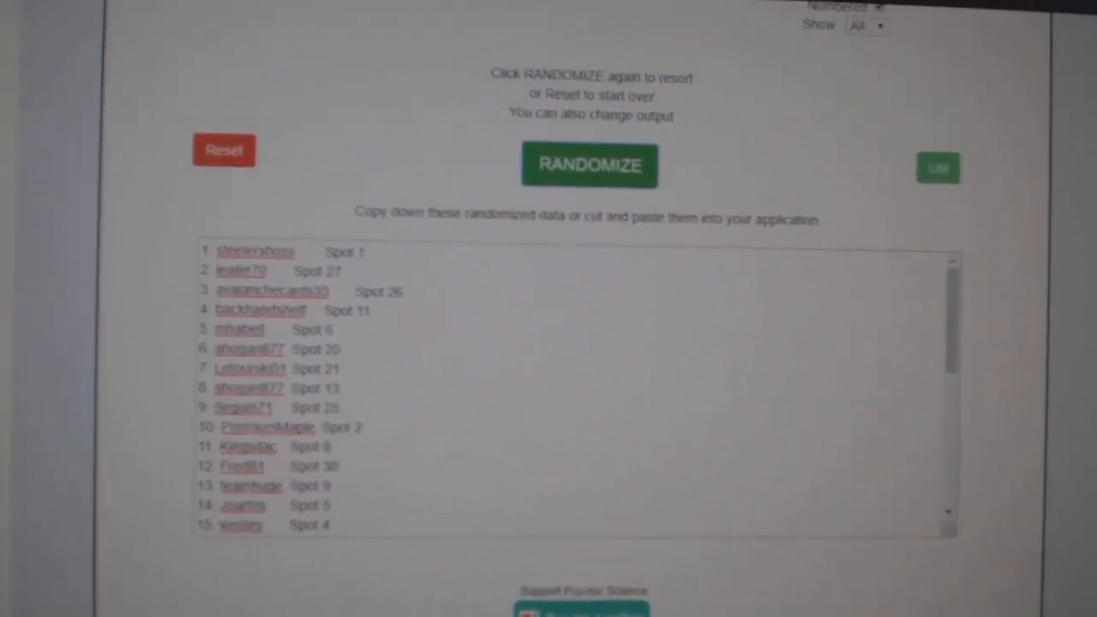
Randomize the hockey team list and select the shuffled team results.
{"action": "left_click", "coordinate": [588, 164]}
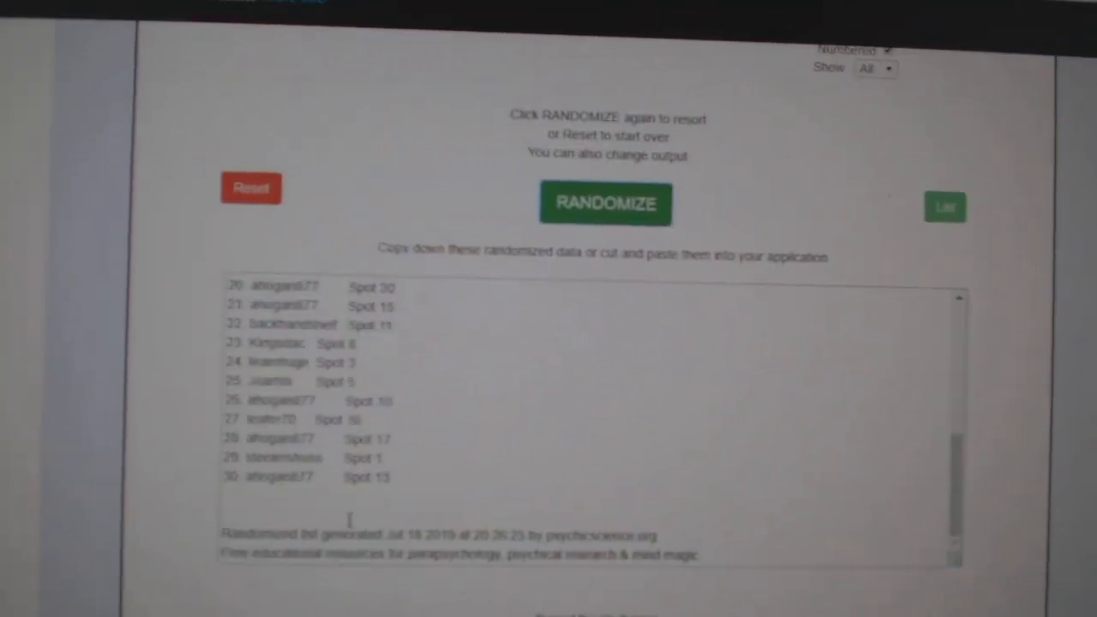
{"action": "left_click", "coordinate": [604, 204]}
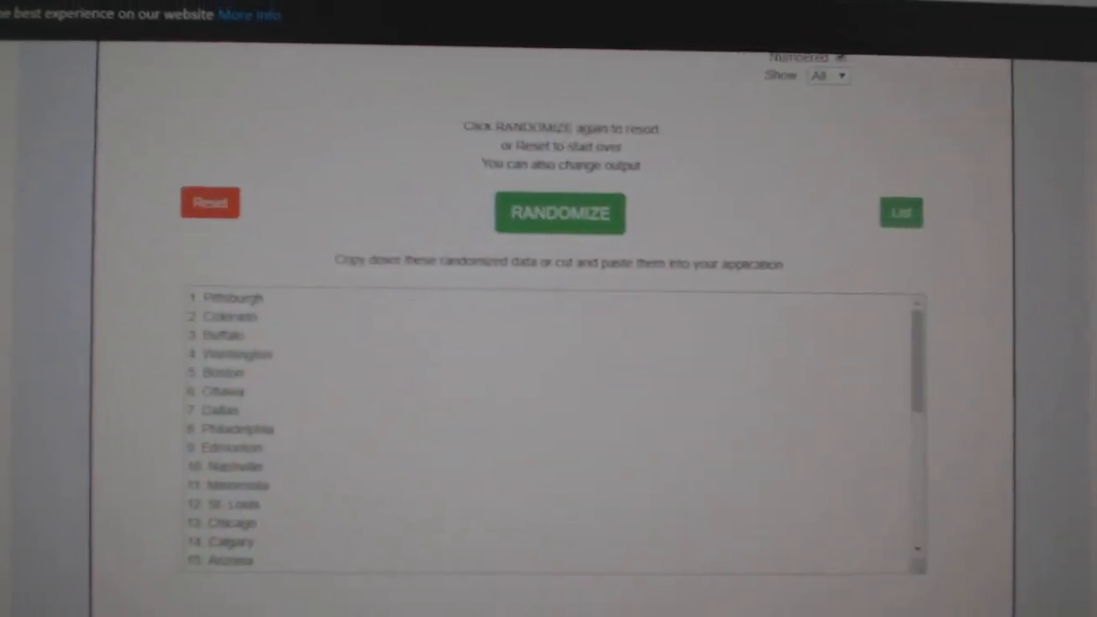
{"action": "left_click", "coordinate": [558, 212]}
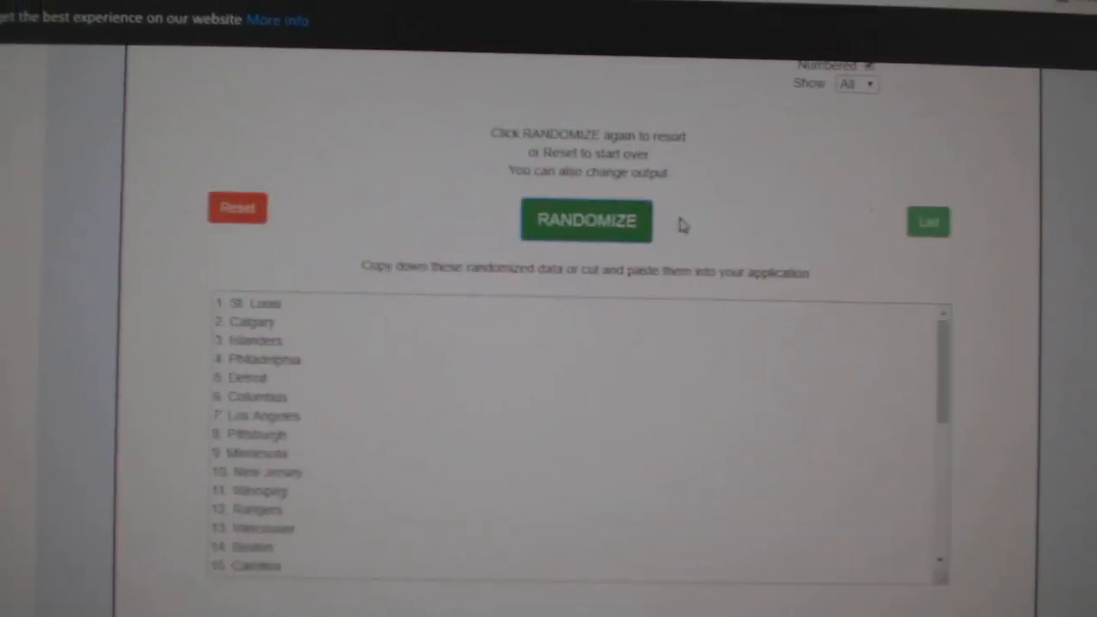
{"action": "left_click", "coordinate": [585, 220]}
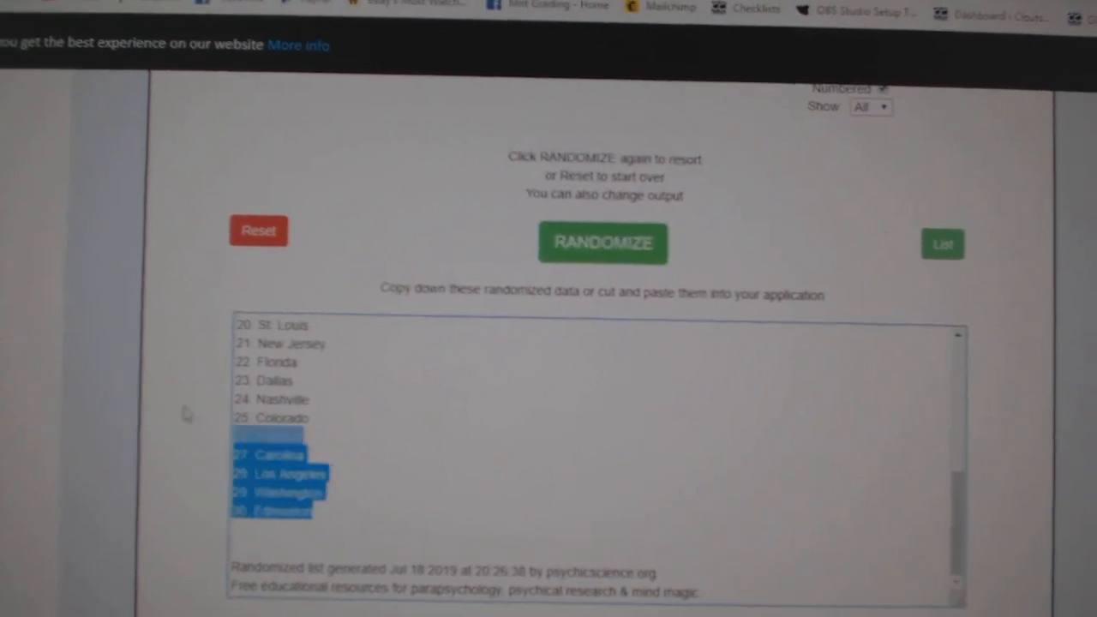
{"action": "left_click", "coordinate": [603, 243]}
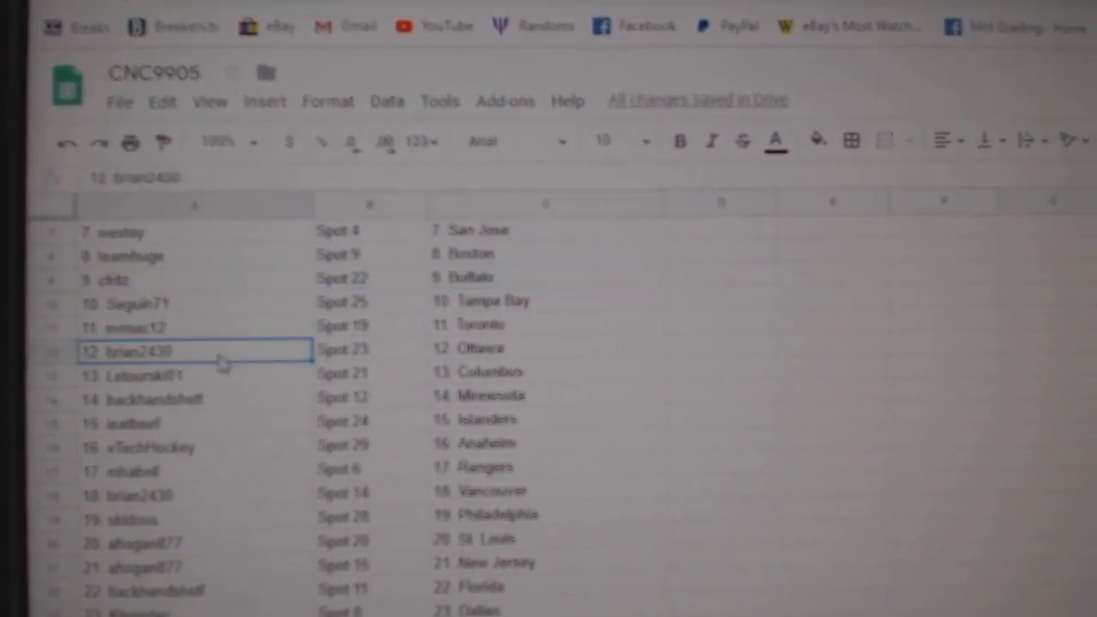
Scroll the CNC9905 sheet to check rows 12–27 pairing each username and spot with a team.
{"action": "scroll", "scroll_direction": "down", "scroll_amount": 3}
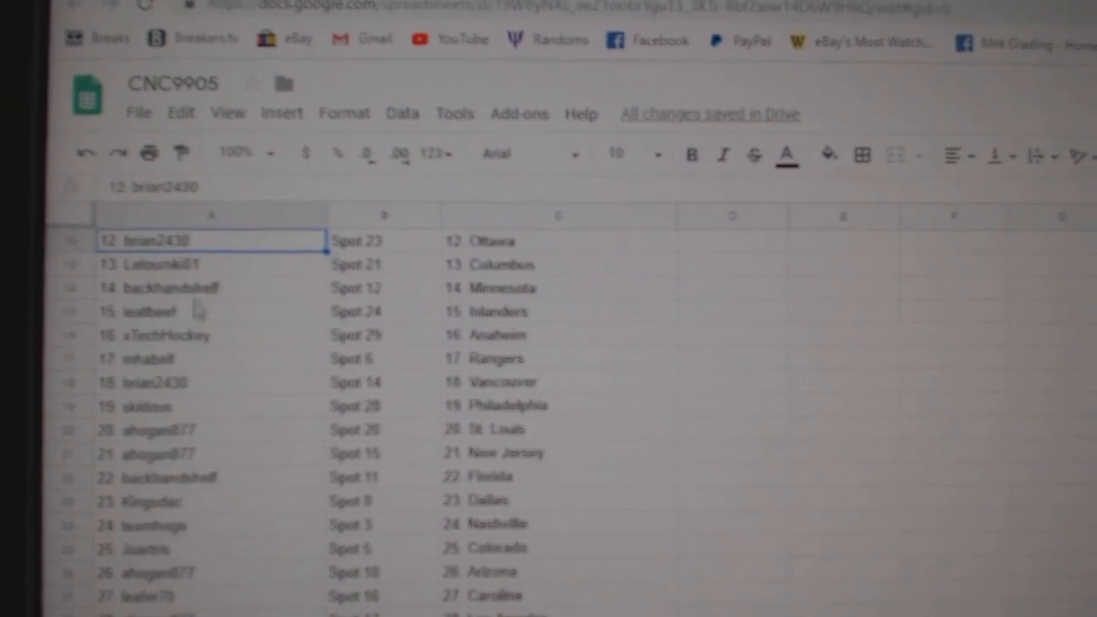